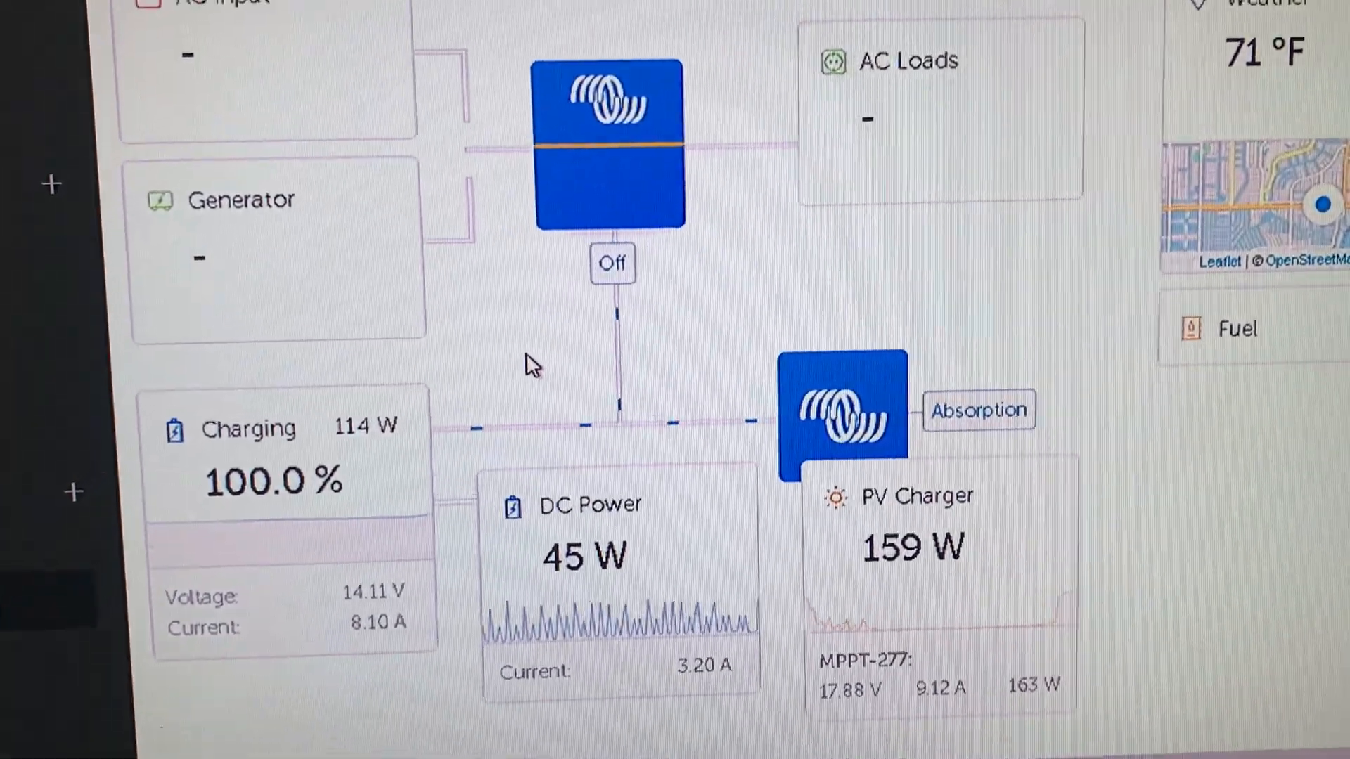
Bring up the period chooser on the Advanced page, showing 'Last 24 hours' and the 15–16 November range.
scroll("up", 3)
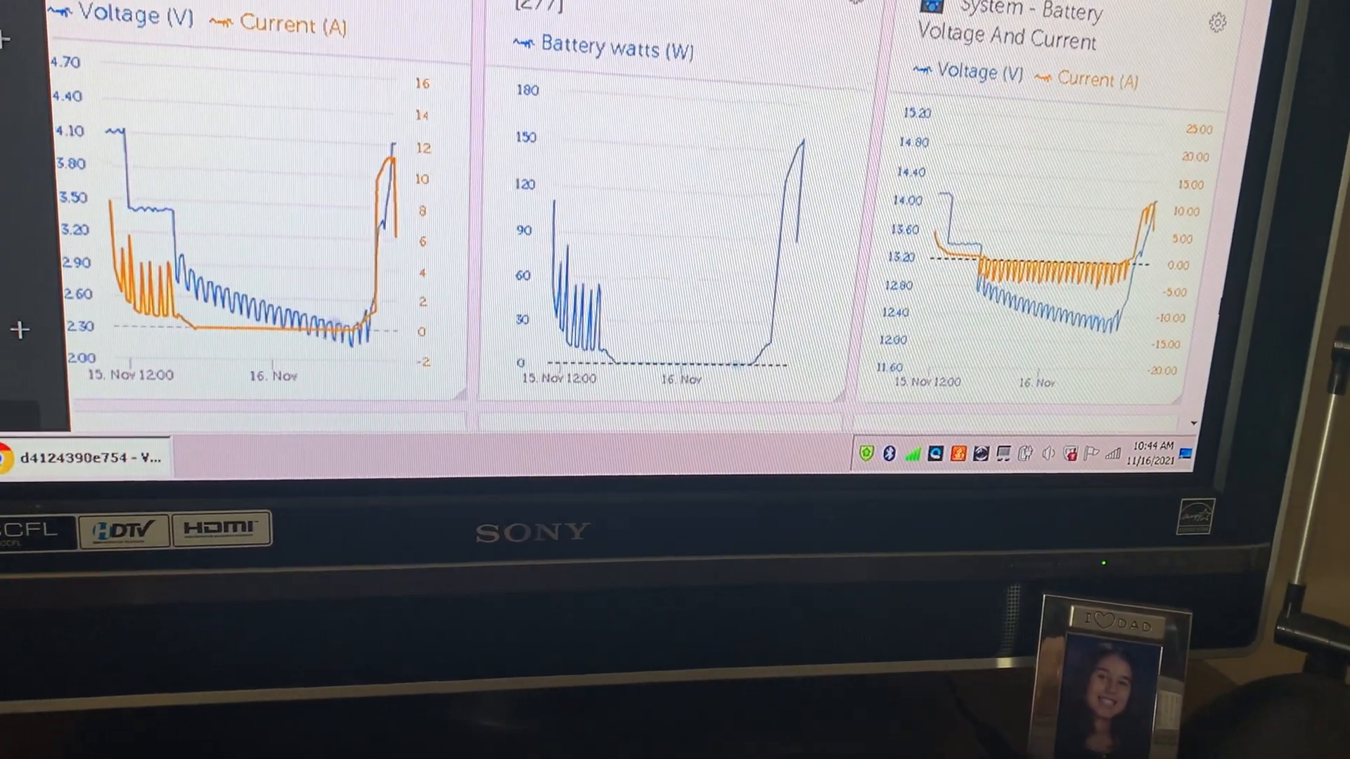
scroll("down", 3)
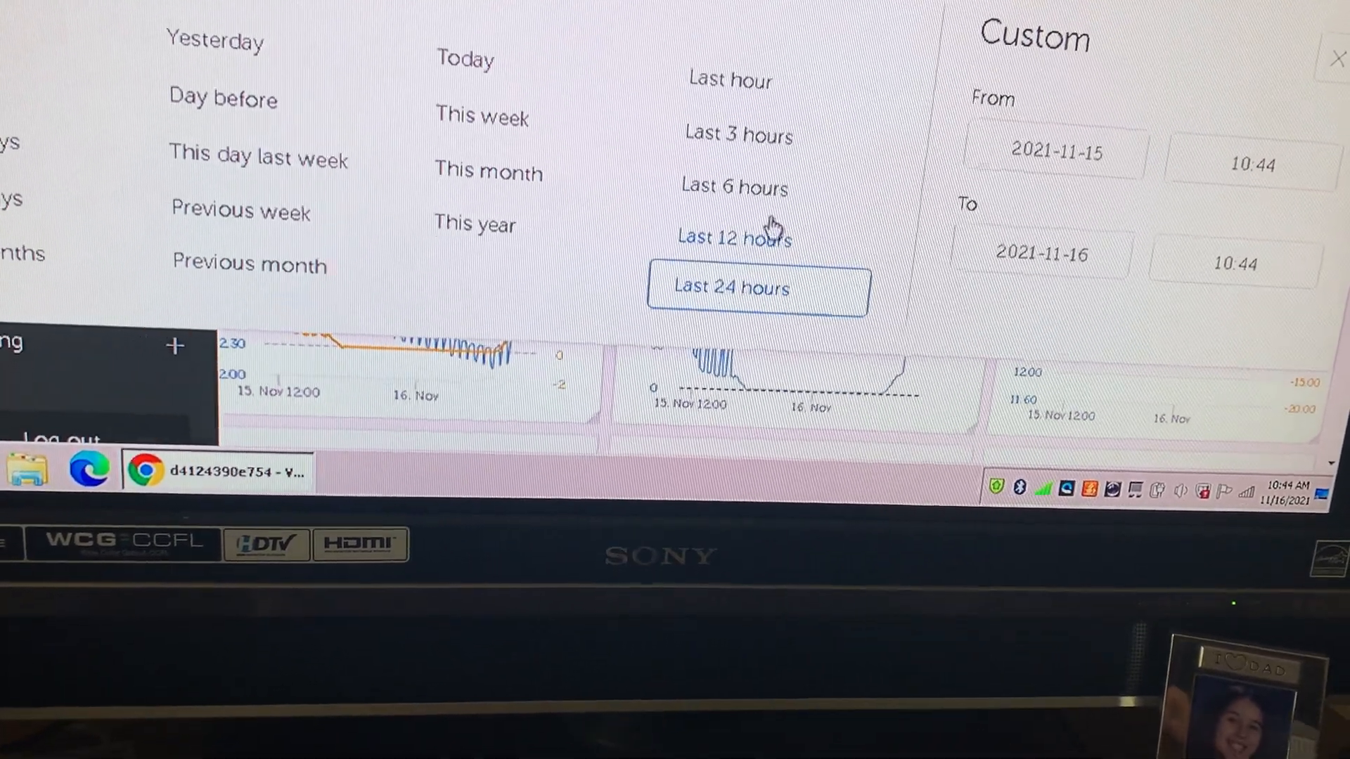
Dismiss the period chooser, keeping 'Last 24 hours', and review the solar charger and battery charts.
left_click(756, 286)
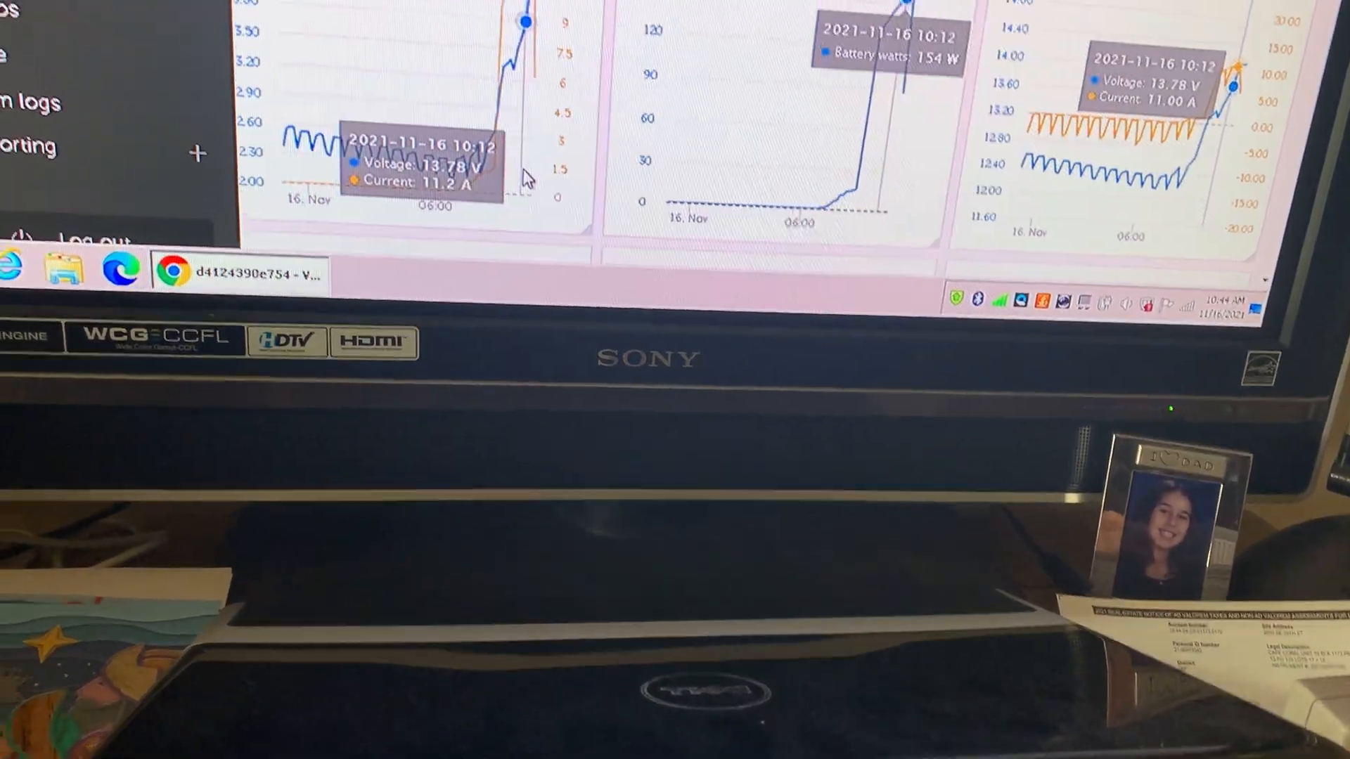
scroll("up", 3)
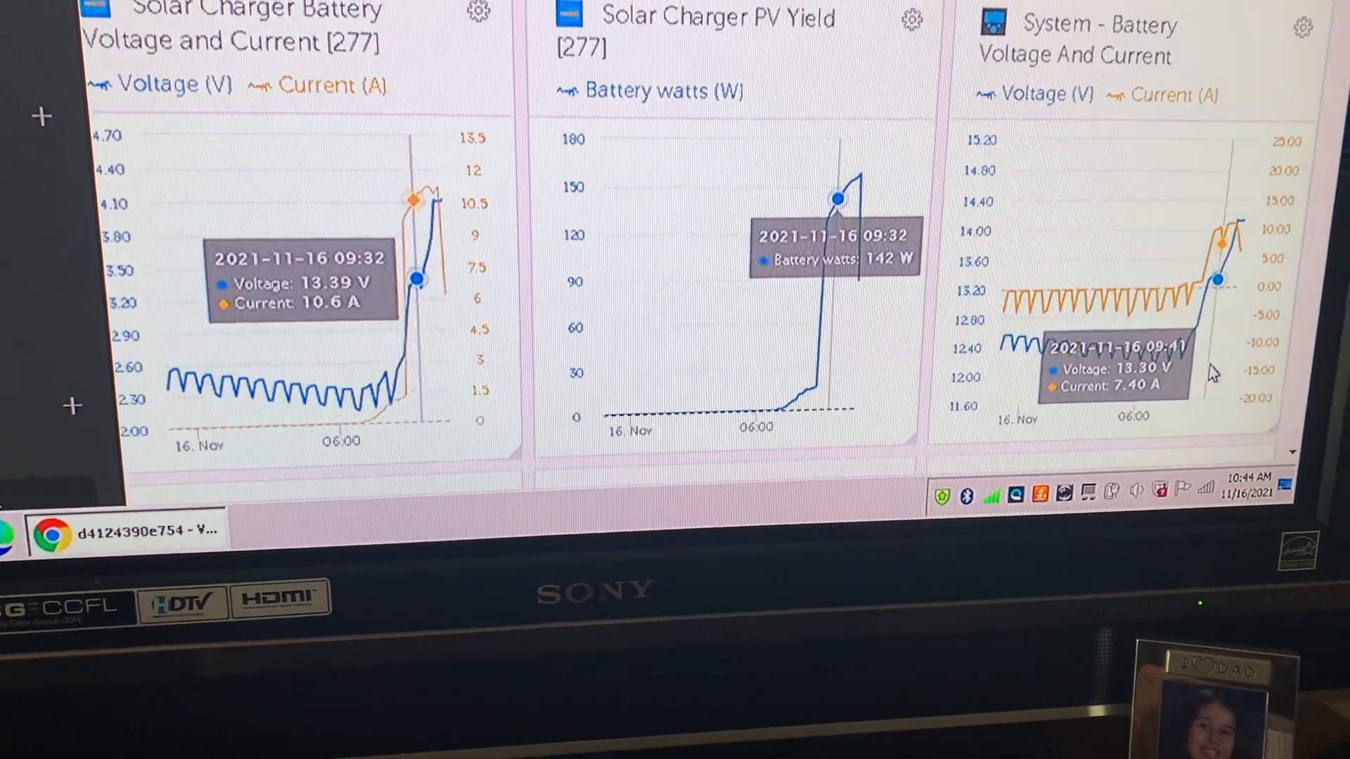
scroll("down", 3)
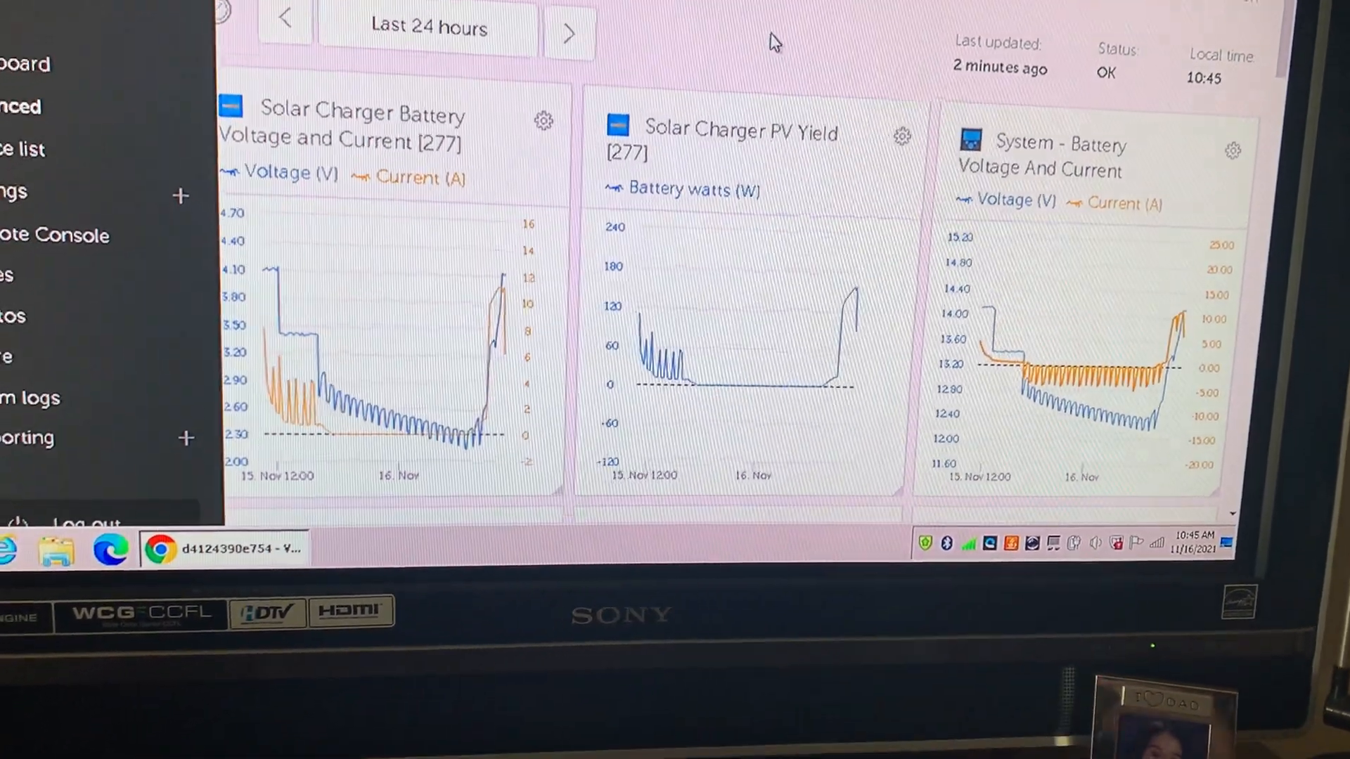
Scroll through the remaining Advanced widgets for the installation.
scroll("down", 3)
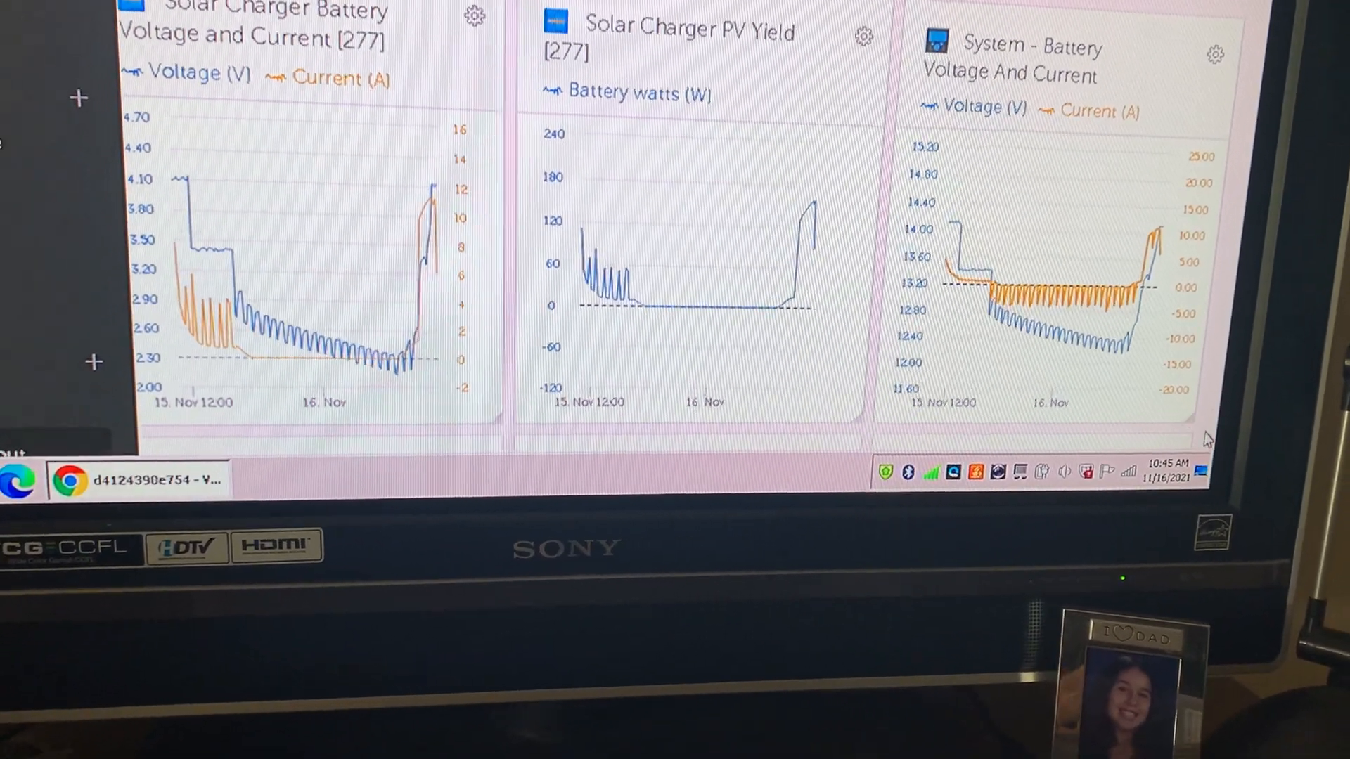
scroll("down", 3)
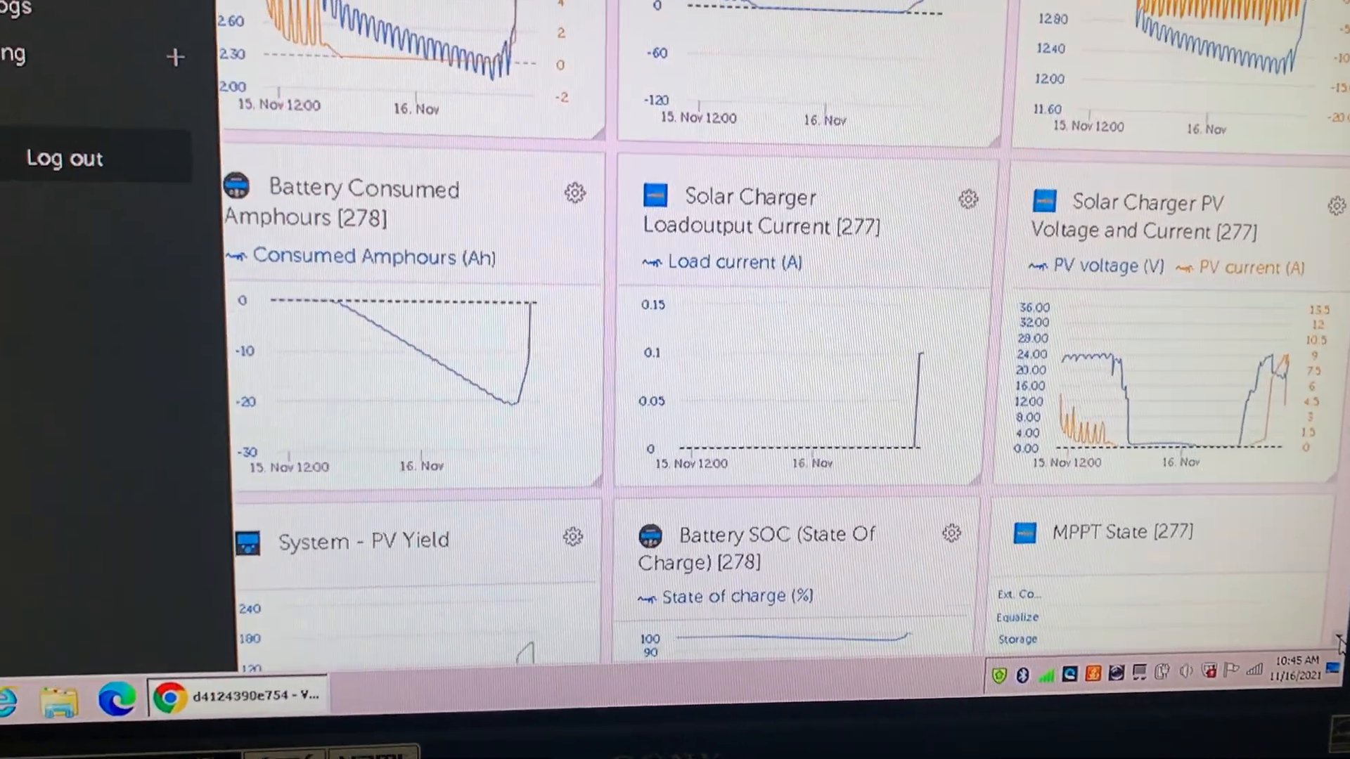
scroll("down", 3)
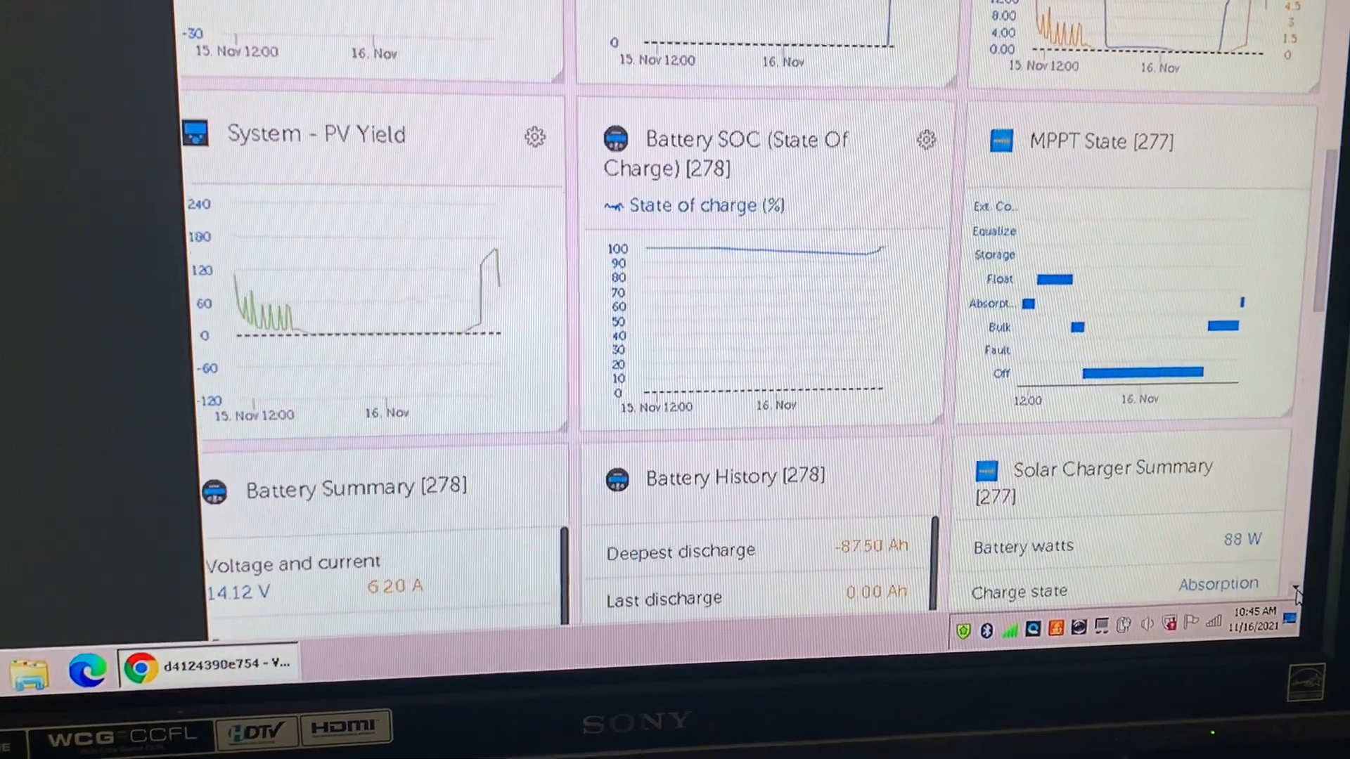
scroll("down", 3)
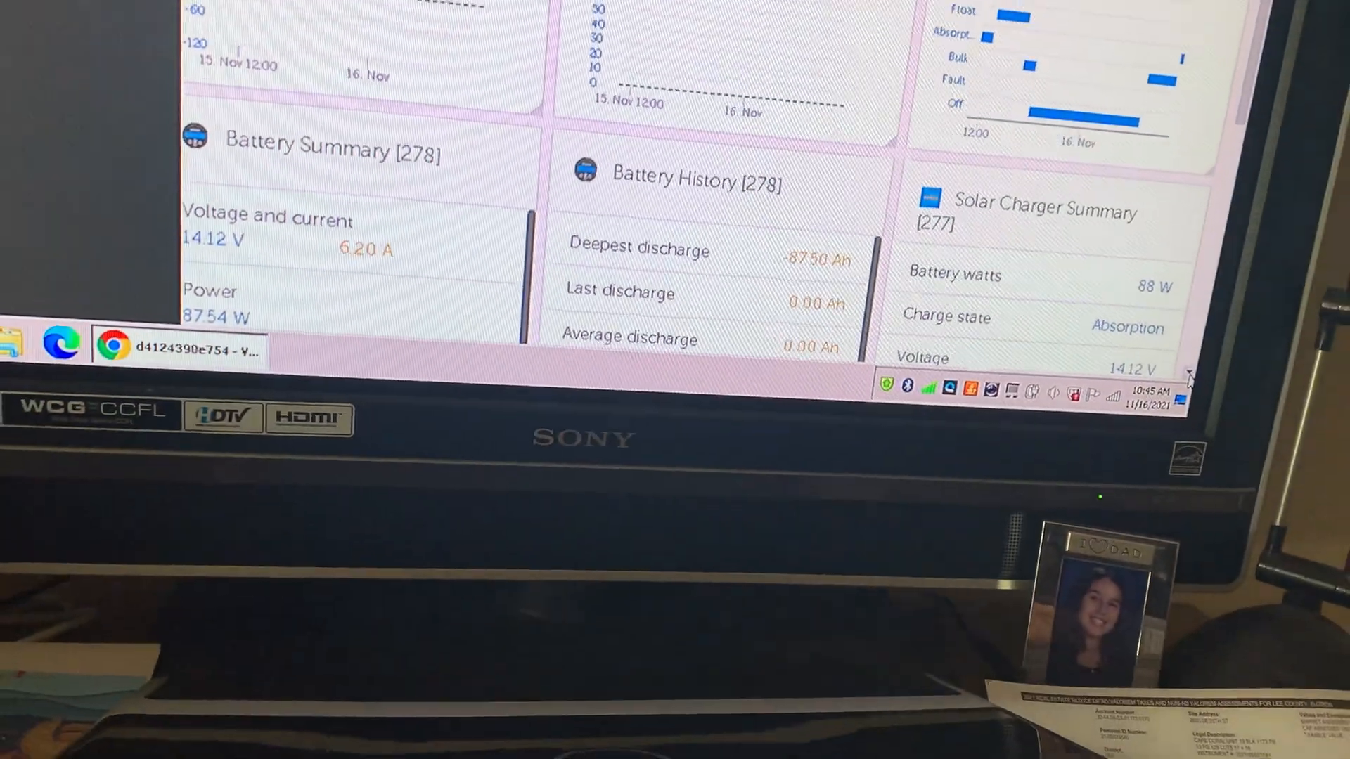
scroll("up", 3)
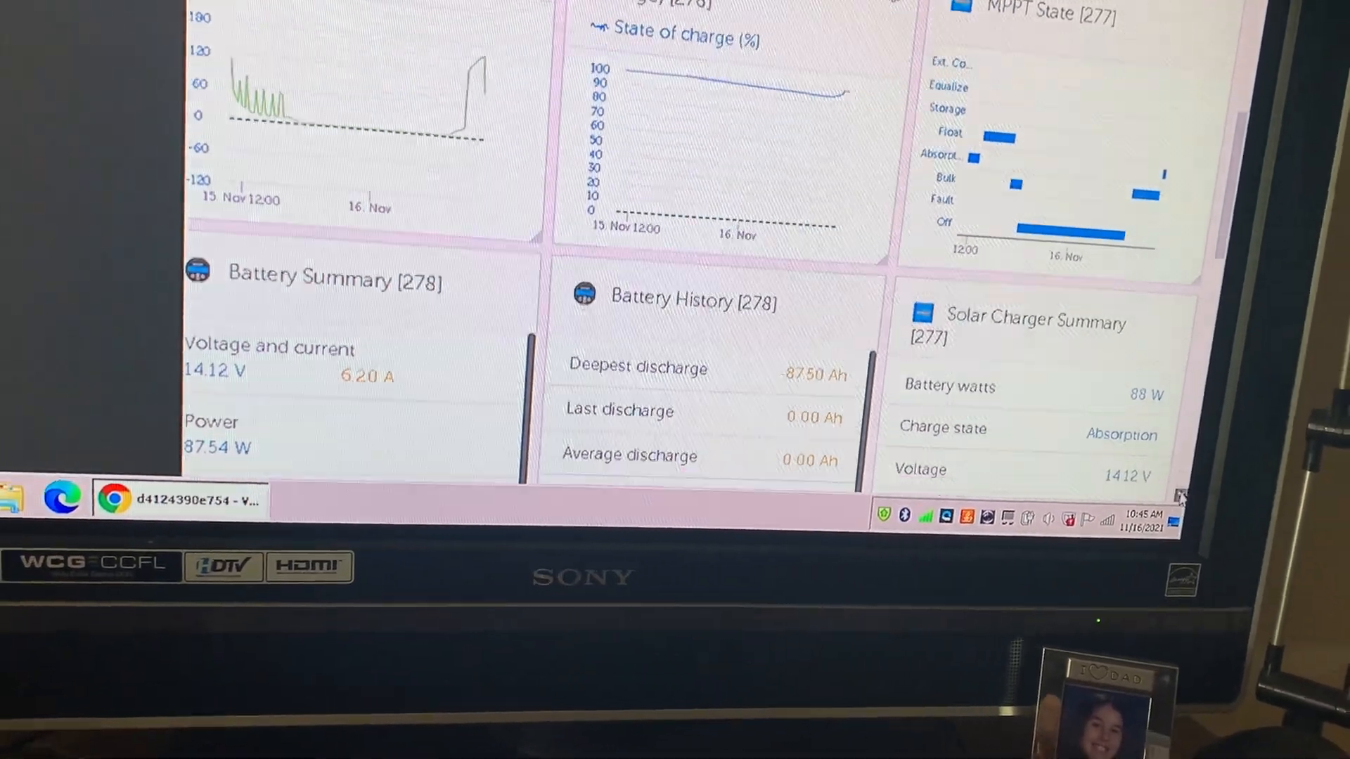
scroll("down", 3)
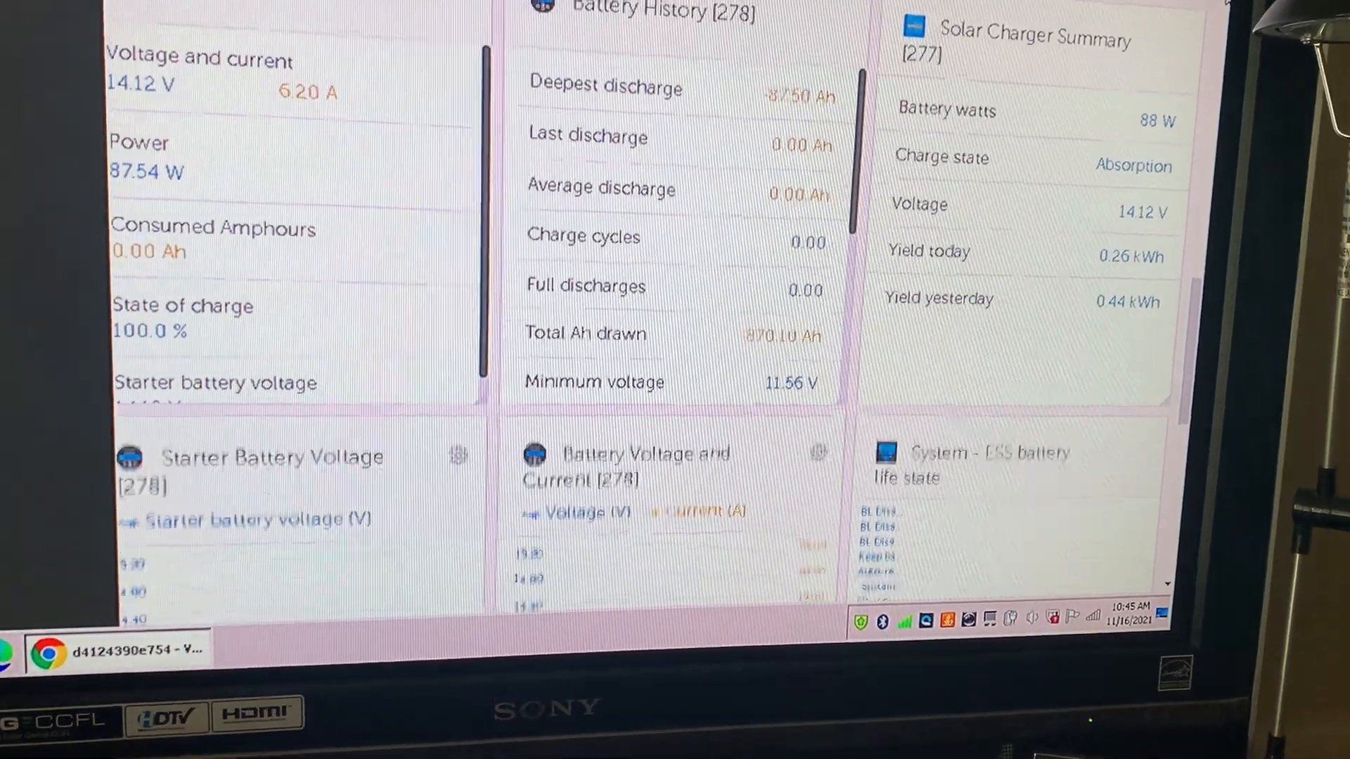
scroll("down", 3)
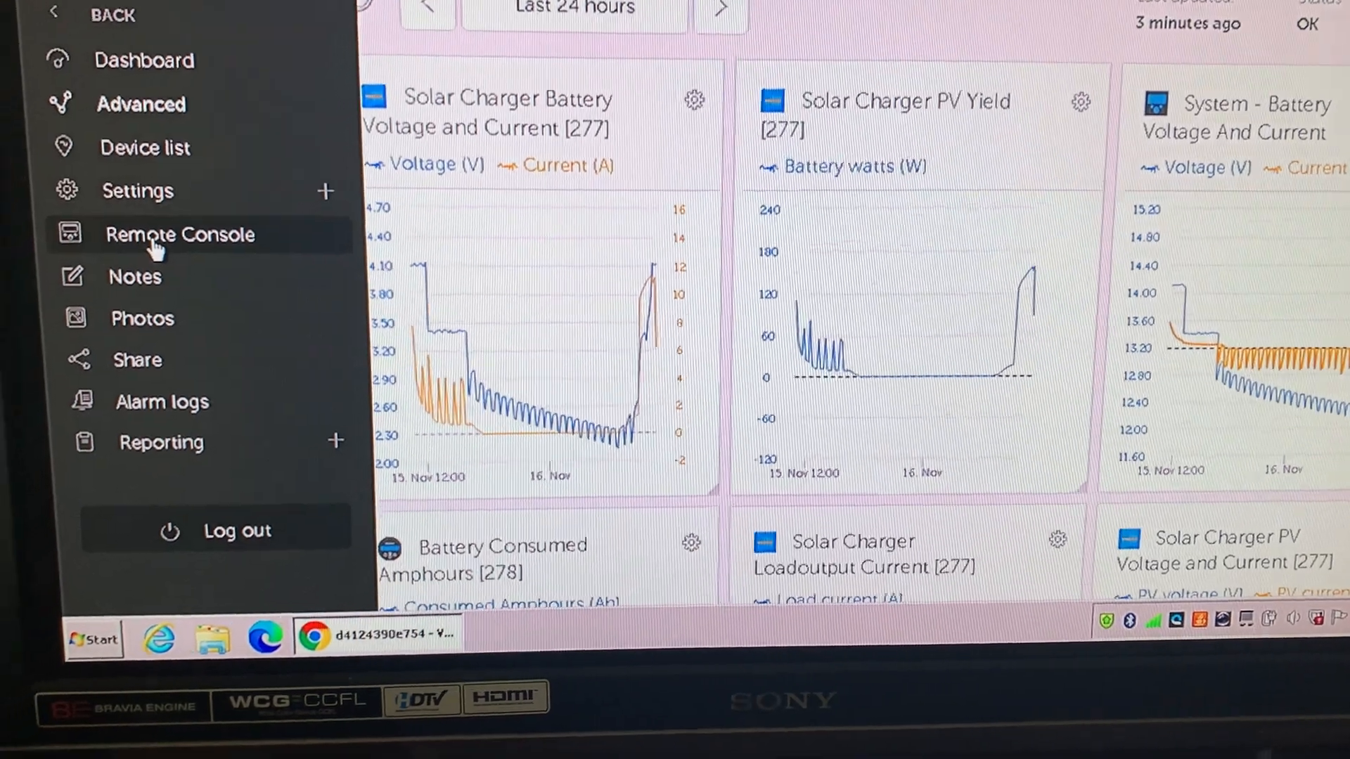
Launch the Remote Console from the side menu so it begins connecting.
left_click(180, 235)
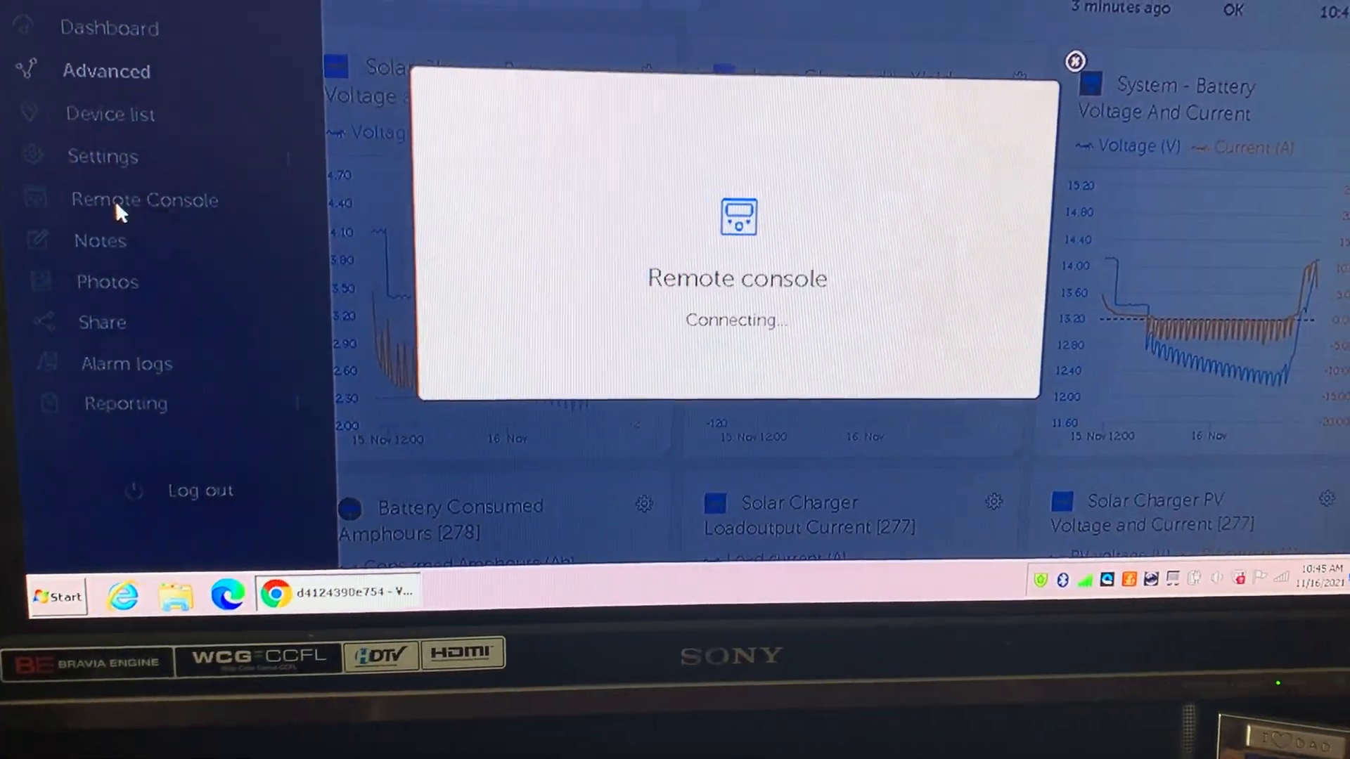